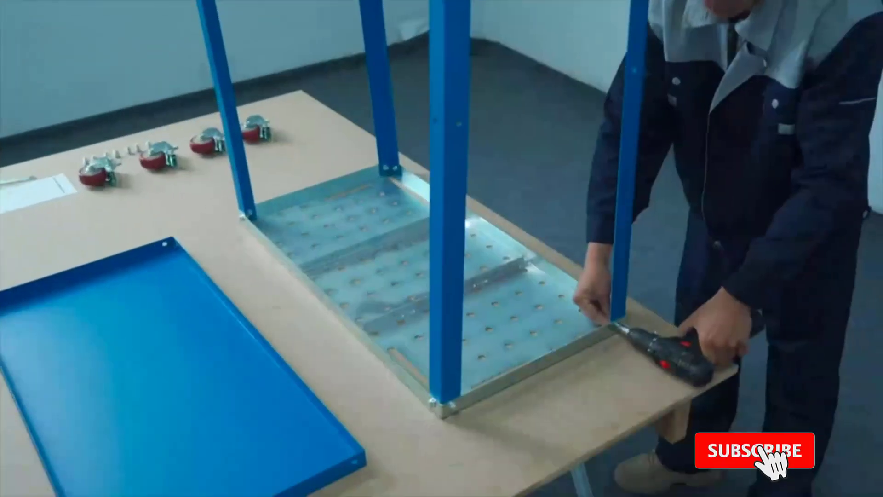
pyautogui.click(749, 450)
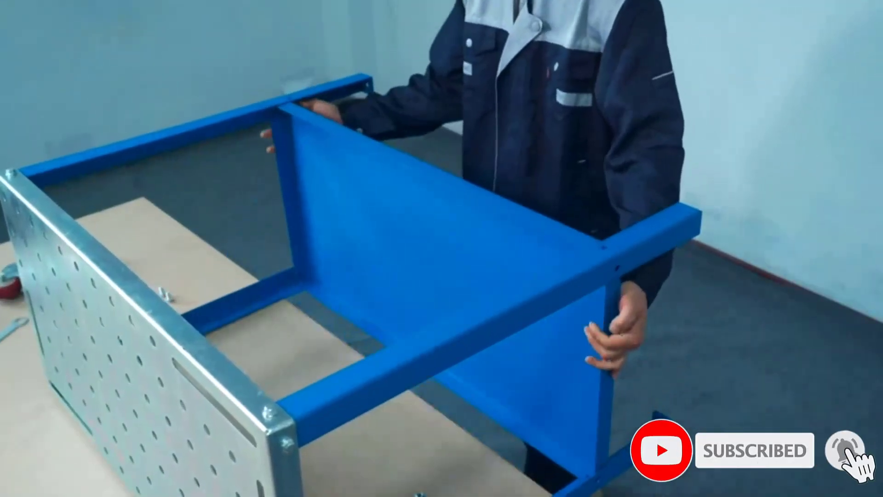